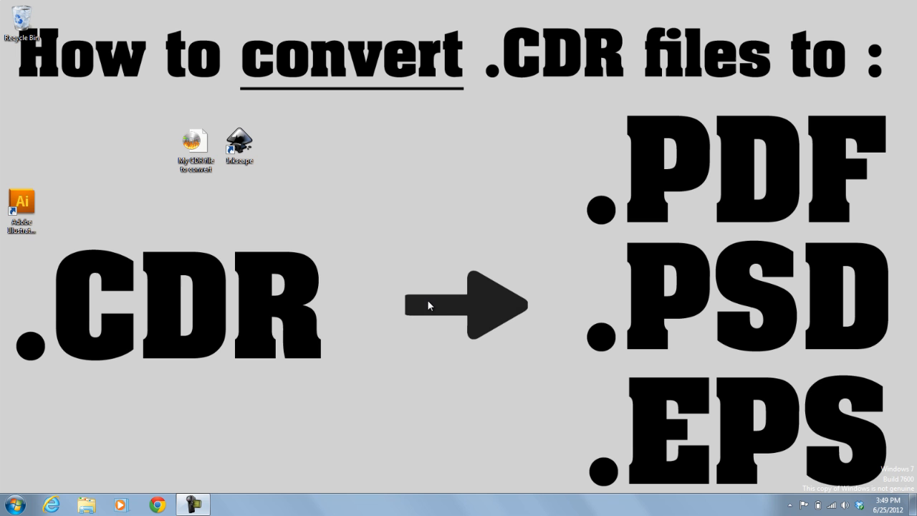
mouse_move(341, 246)
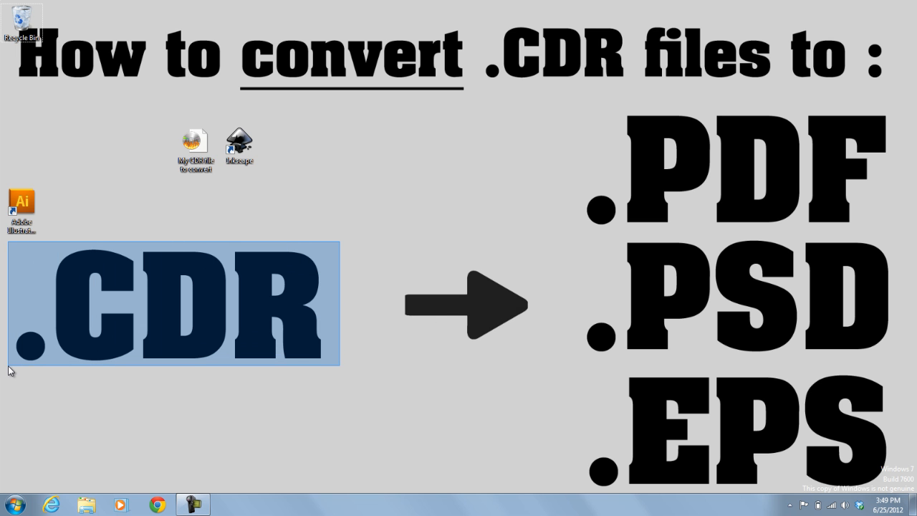
Launch Inkscape from its desktop shortcut
left_click(314, 239)
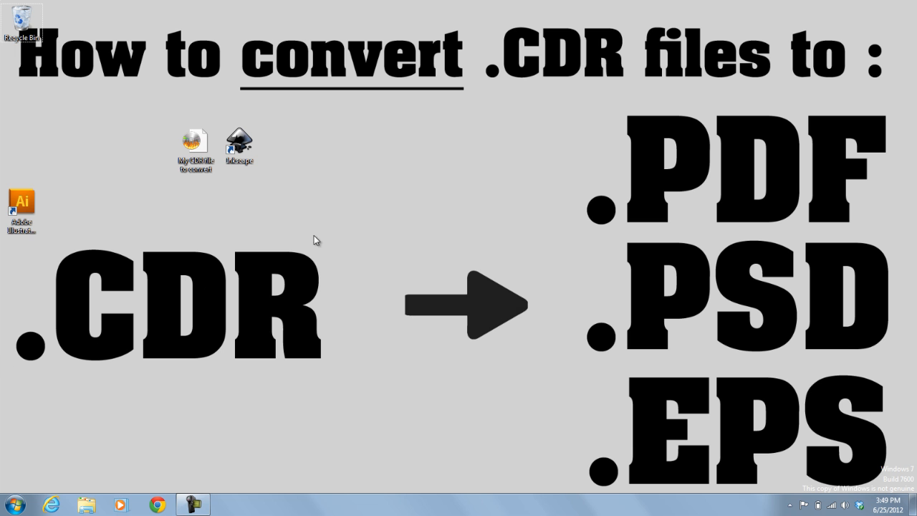
mouse_move(591, 363)
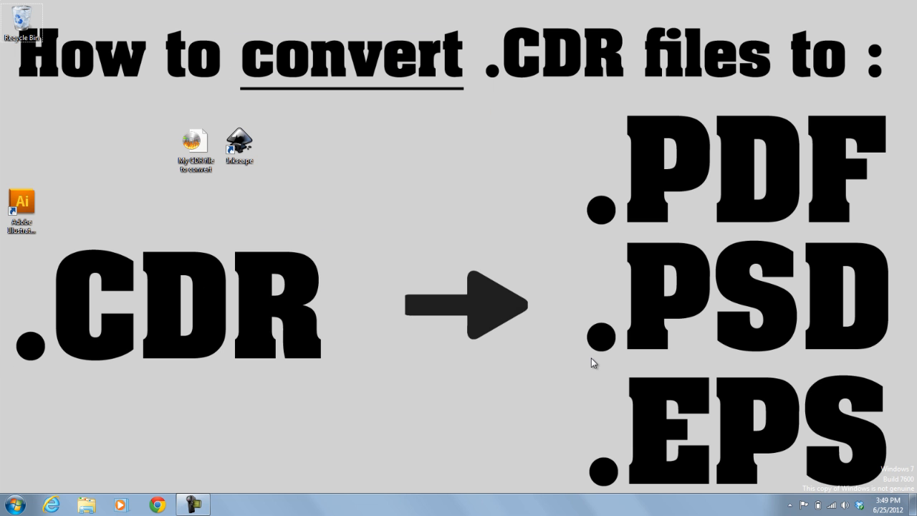
mouse_move(440, 306)
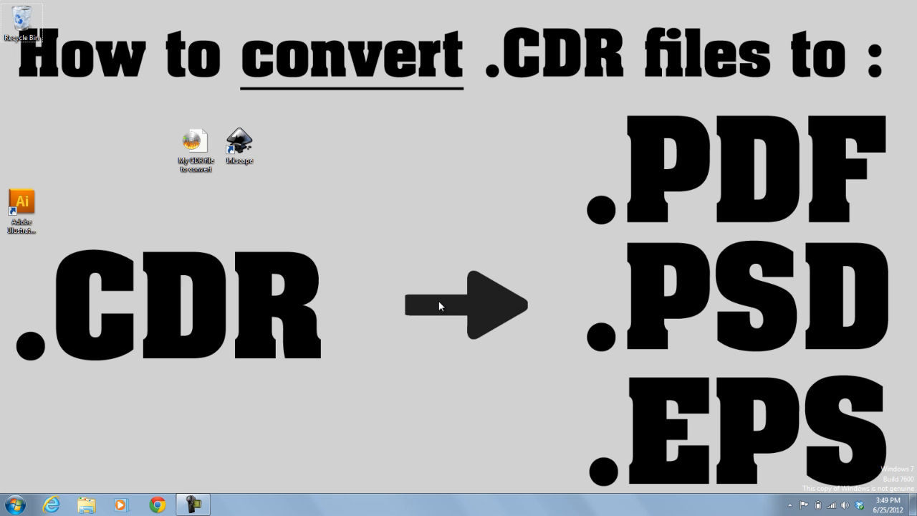
mouse_move(439, 303)
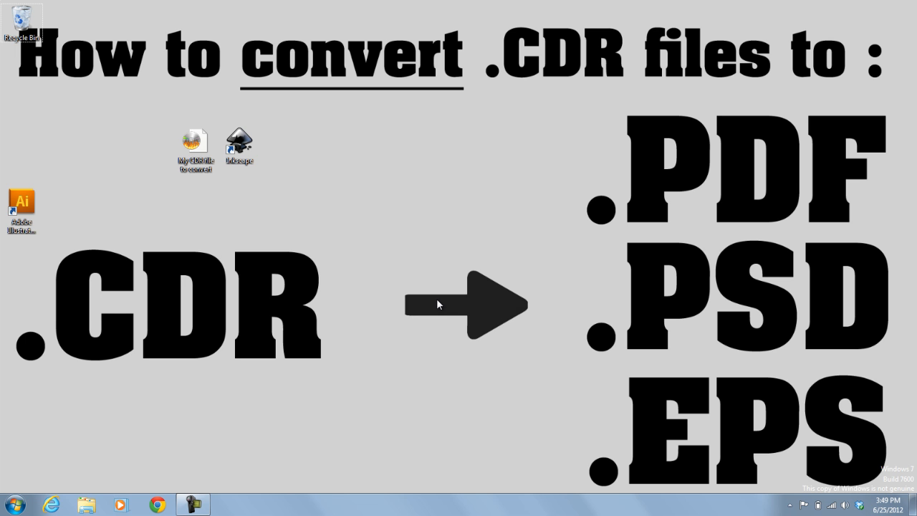
left_click(239, 143)
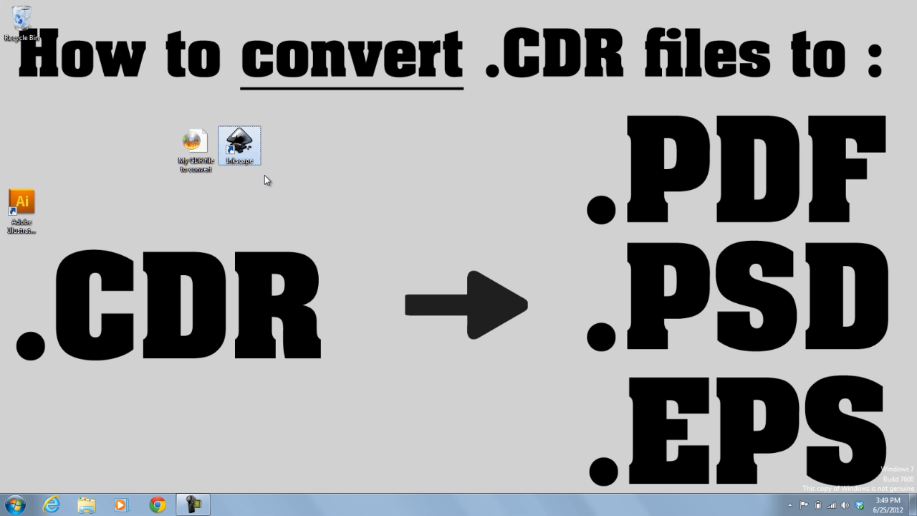
mouse_move(270, 179)
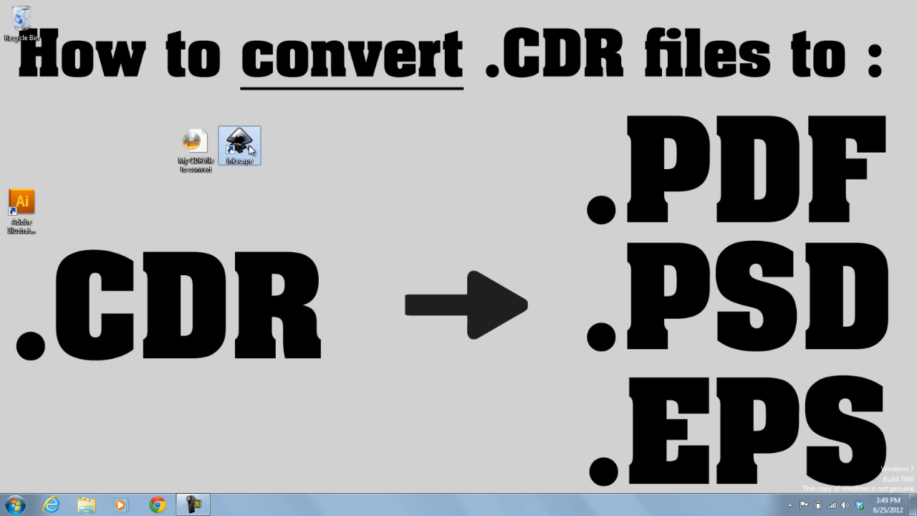
mouse_move(358, 194)
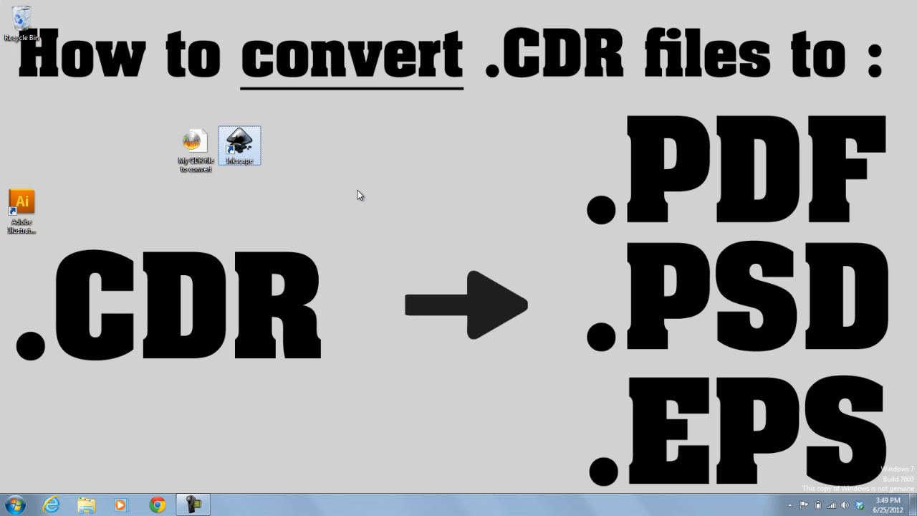
double_click(240, 141)
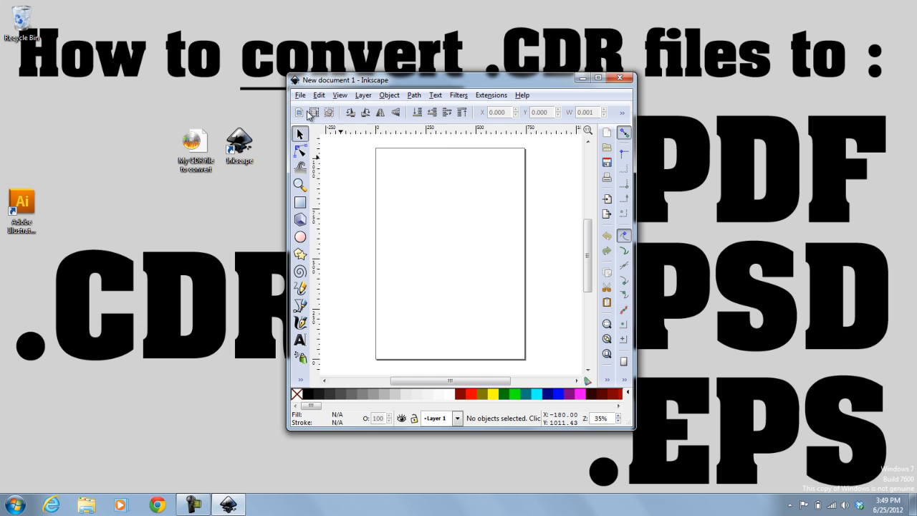
Bring up the Open dialog and choose 'My CDR file to convert' on the Desktop
left_click(299, 94)
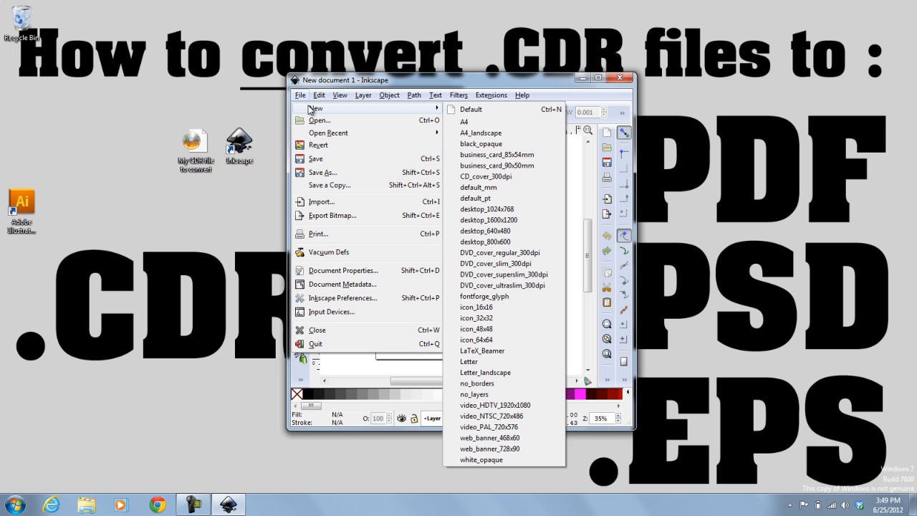
left_click(465, 109)
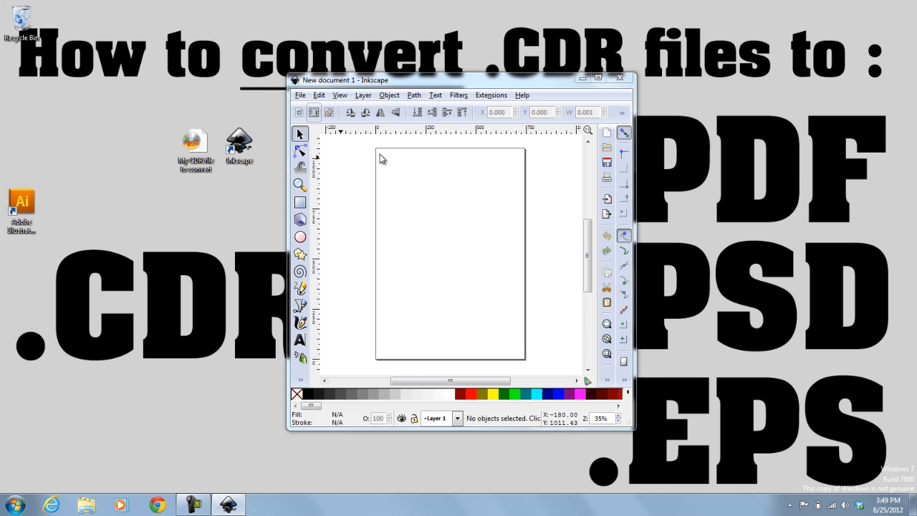
left_click(300, 95)
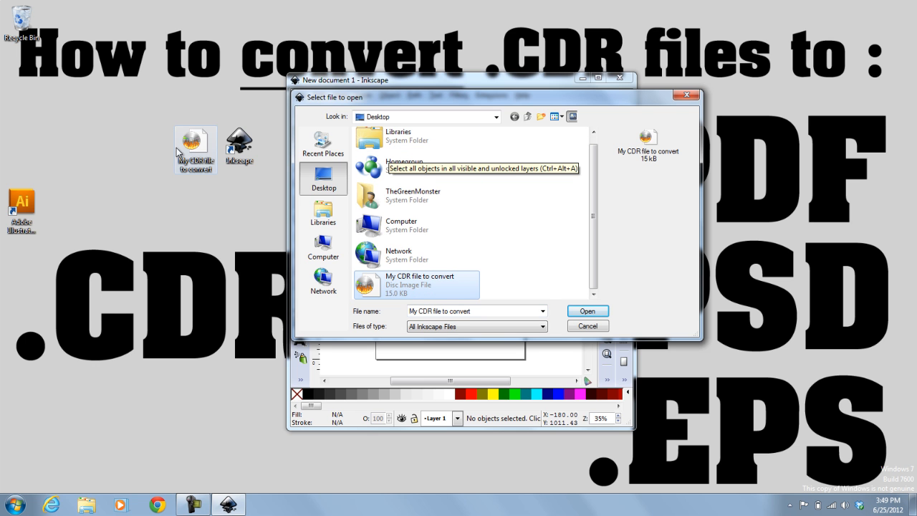
mouse_move(587, 311)
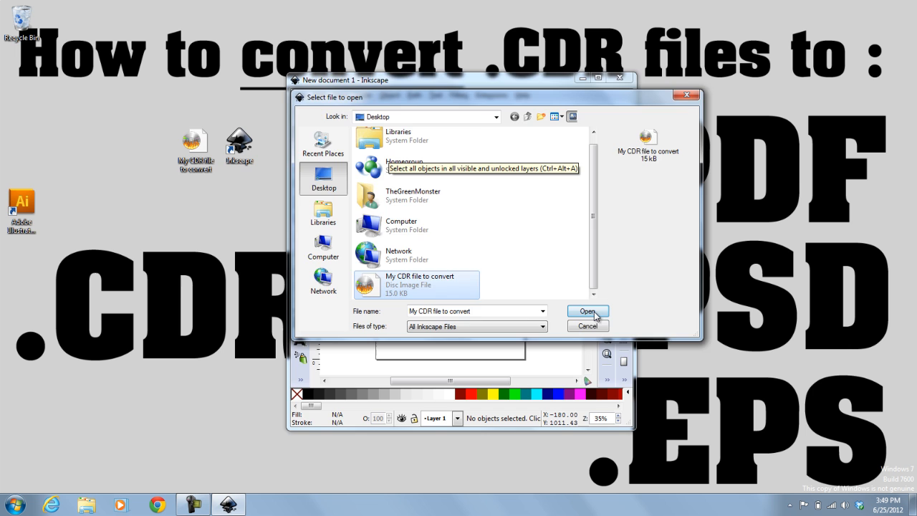
Open the CDR file, enlarge the window and scale the About design logo inside the page
left_click(588, 311)
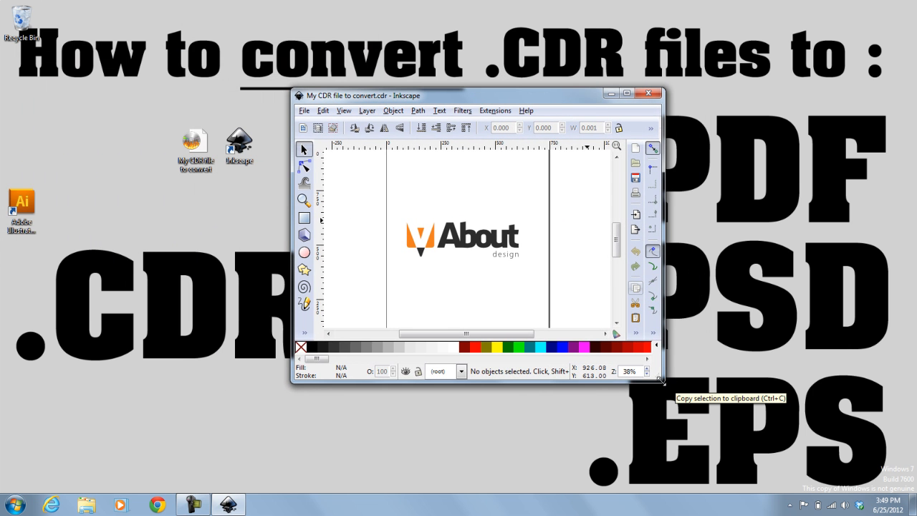
left_click(462, 290)
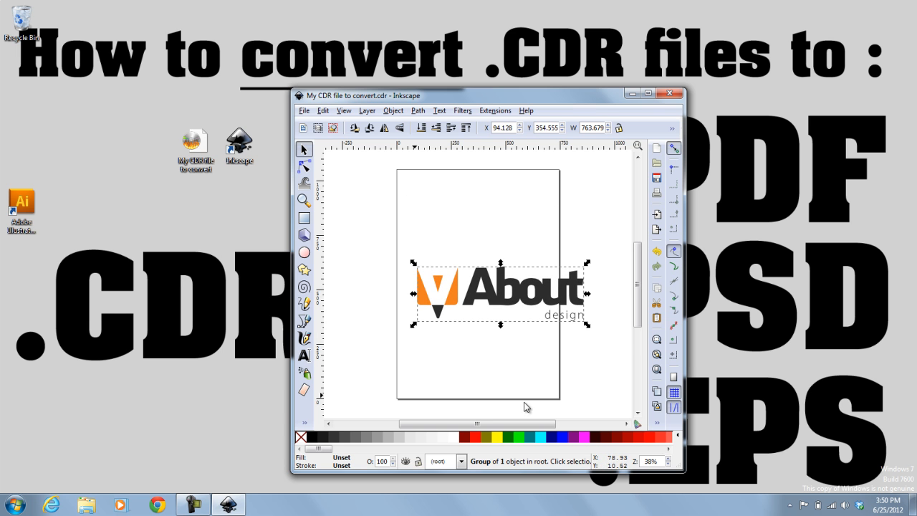
mouse_move(584, 326)
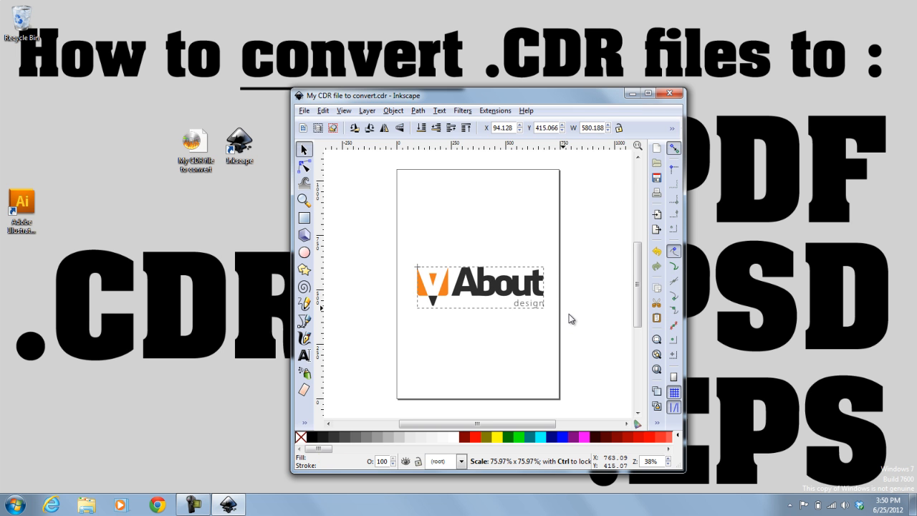
left_click(472, 292)
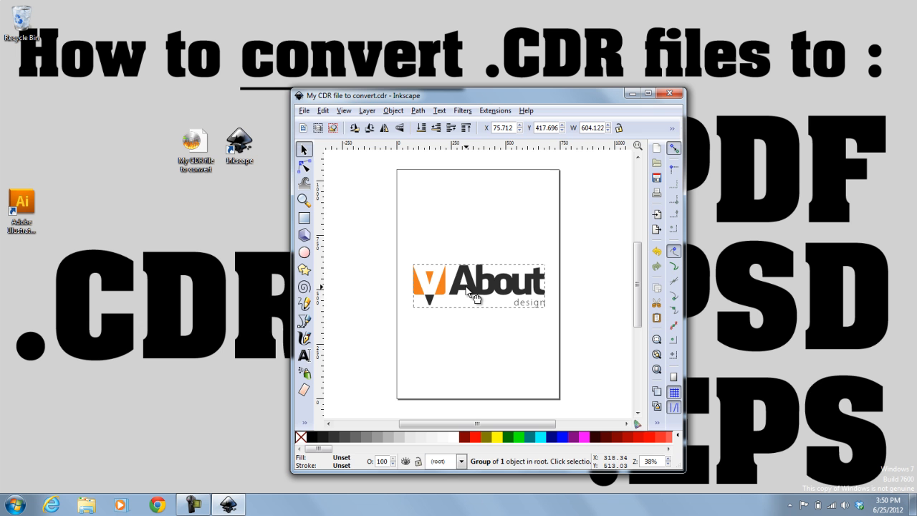
left_click(304, 111)
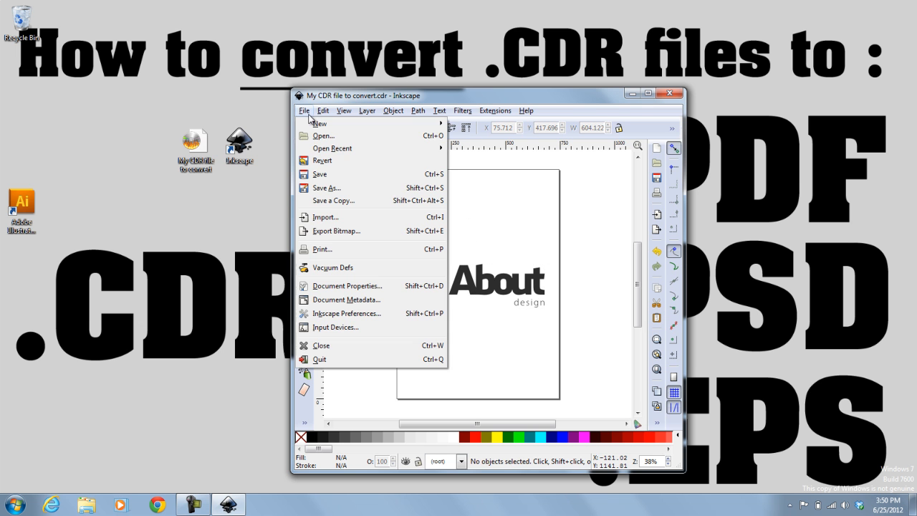
Save As Encapsulated PostScript (*.eps) with Convert texts to paths enabled
left_click(320, 188)
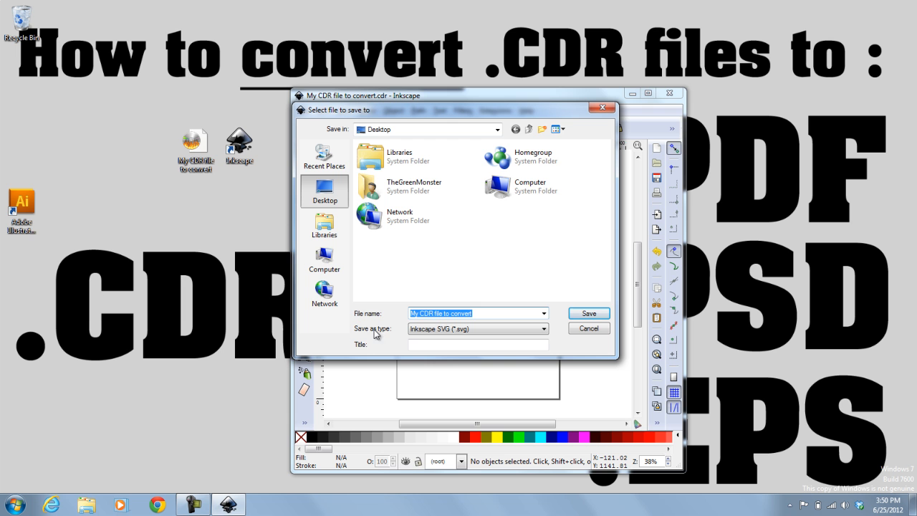
left_click(544, 328)
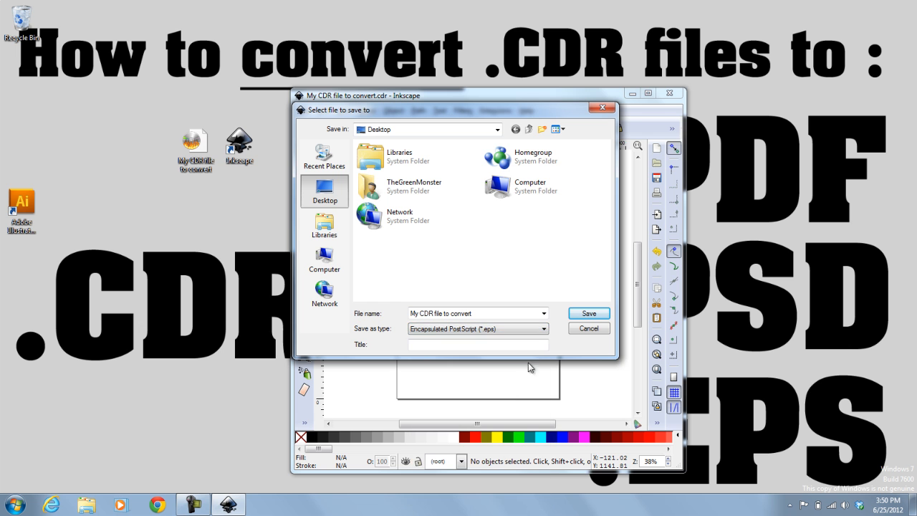
left_click(588, 313)
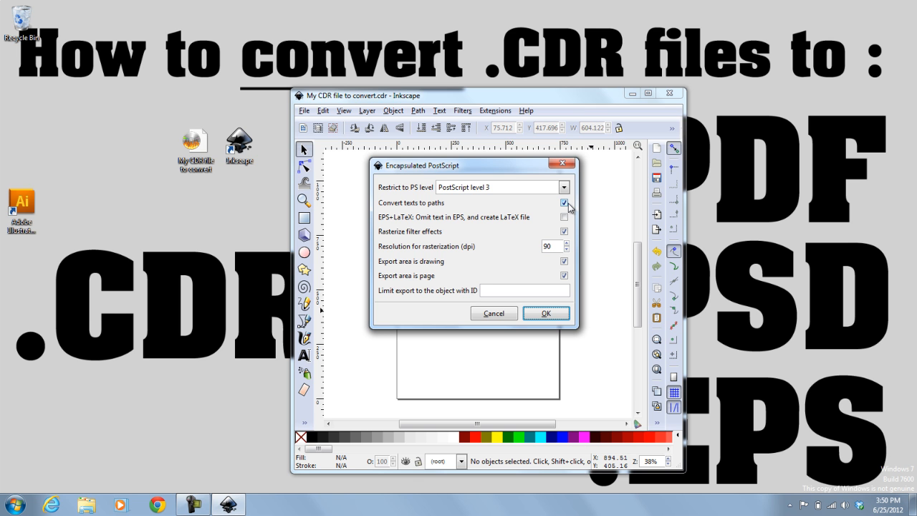
left_click(563, 202)
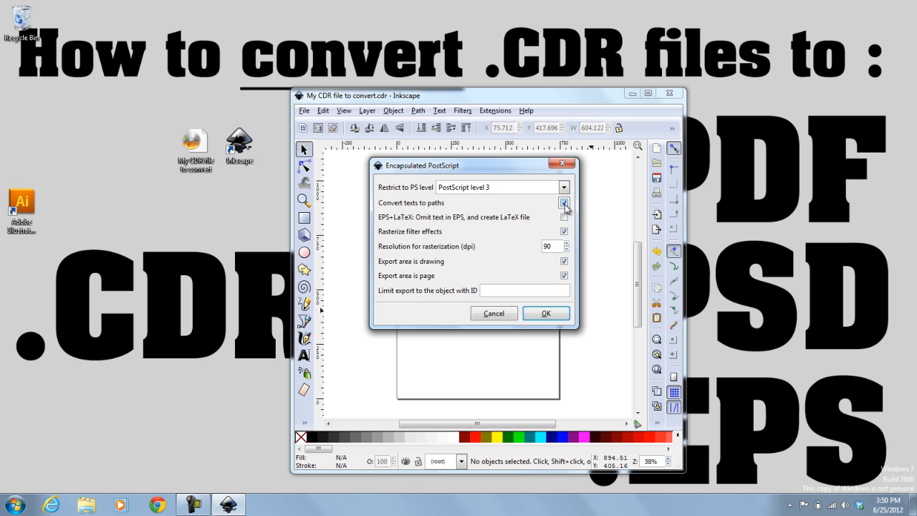
left_click(563, 202)
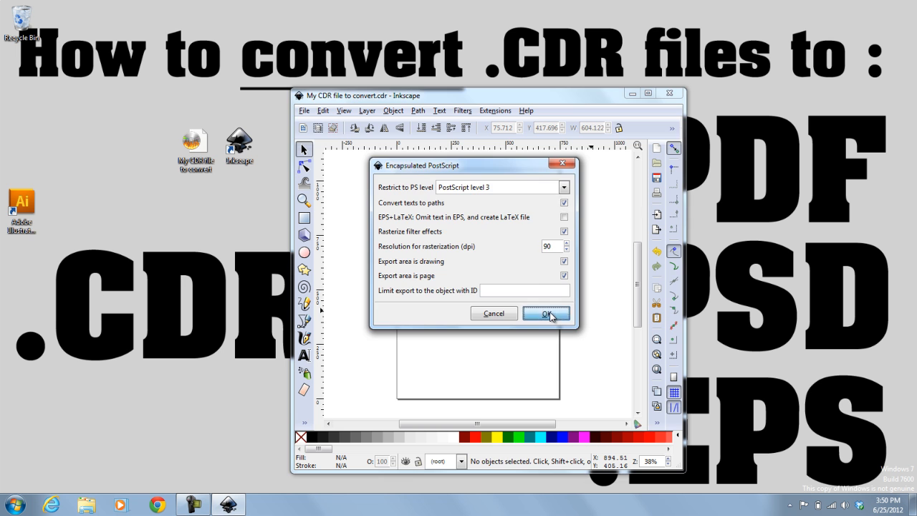
Confirm the EPS export options and minimize Inkscape to show the new EPS file
left_click(545, 313)
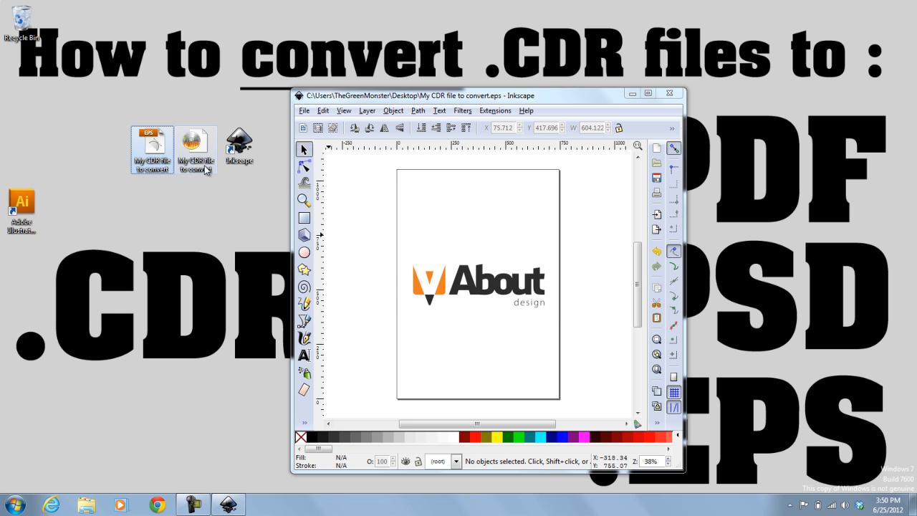
left_click(672, 93)
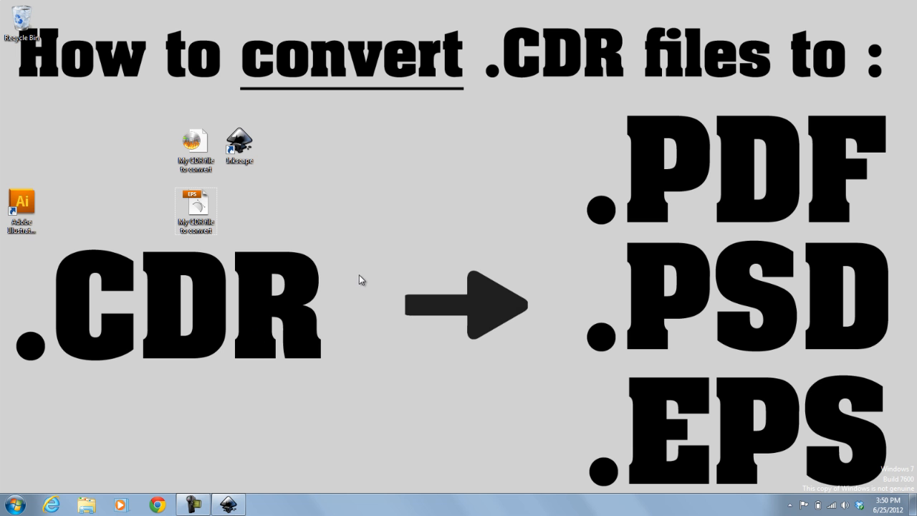
mouse_move(55, 229)
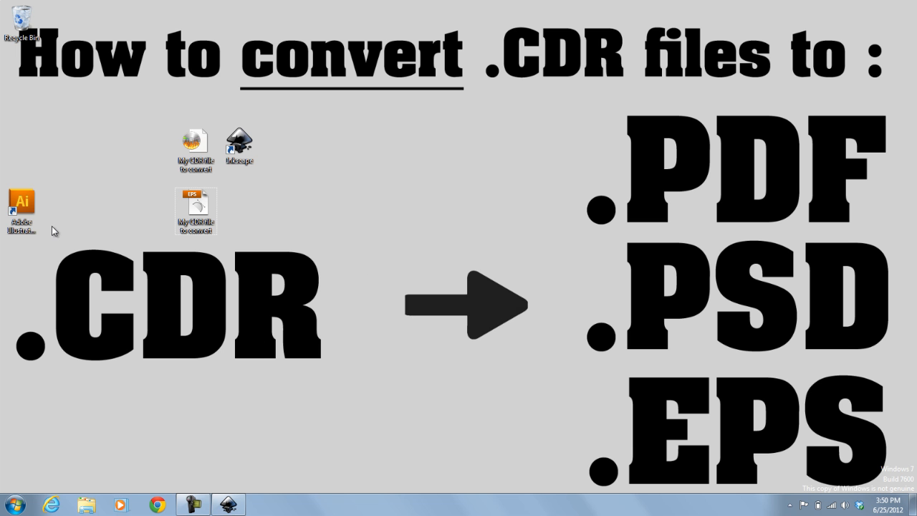
Open the EPS in Illustrator to check the About design logo, then minimize Illustrator
double_click(21, 200)
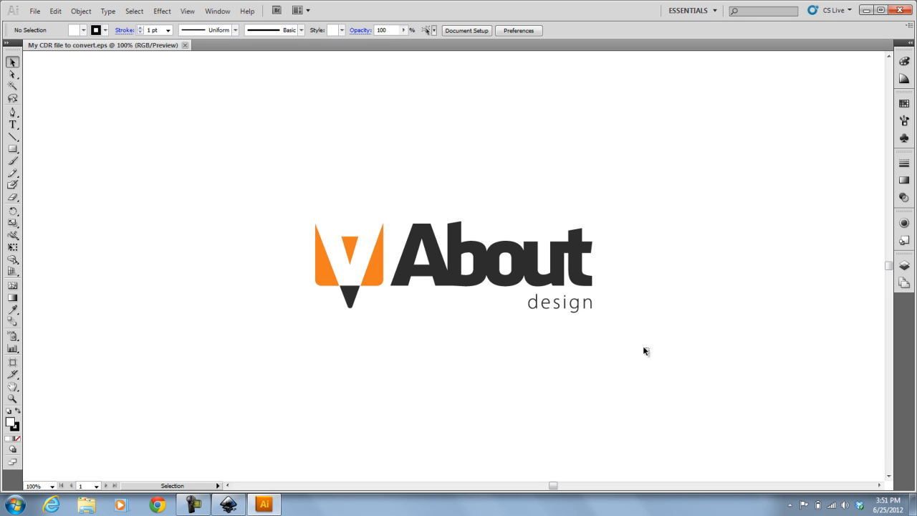
left_click(480, 265)
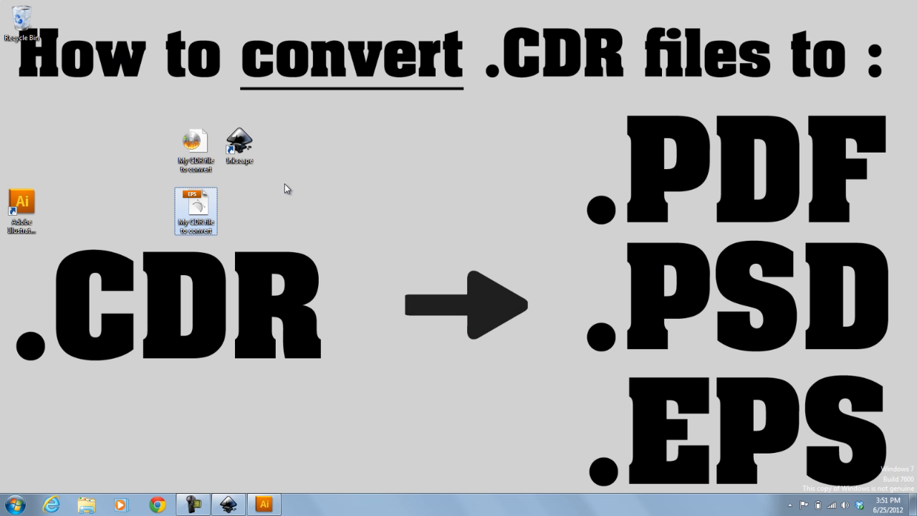
left_click(418, 215)
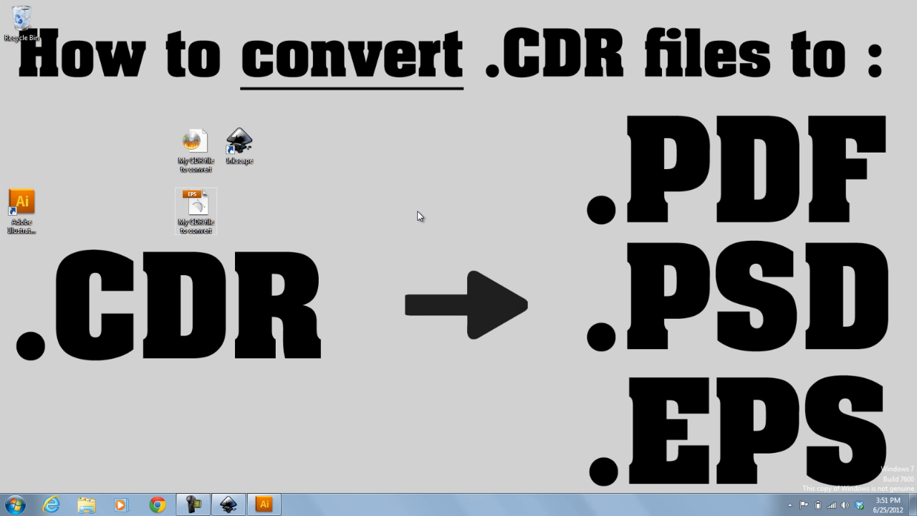